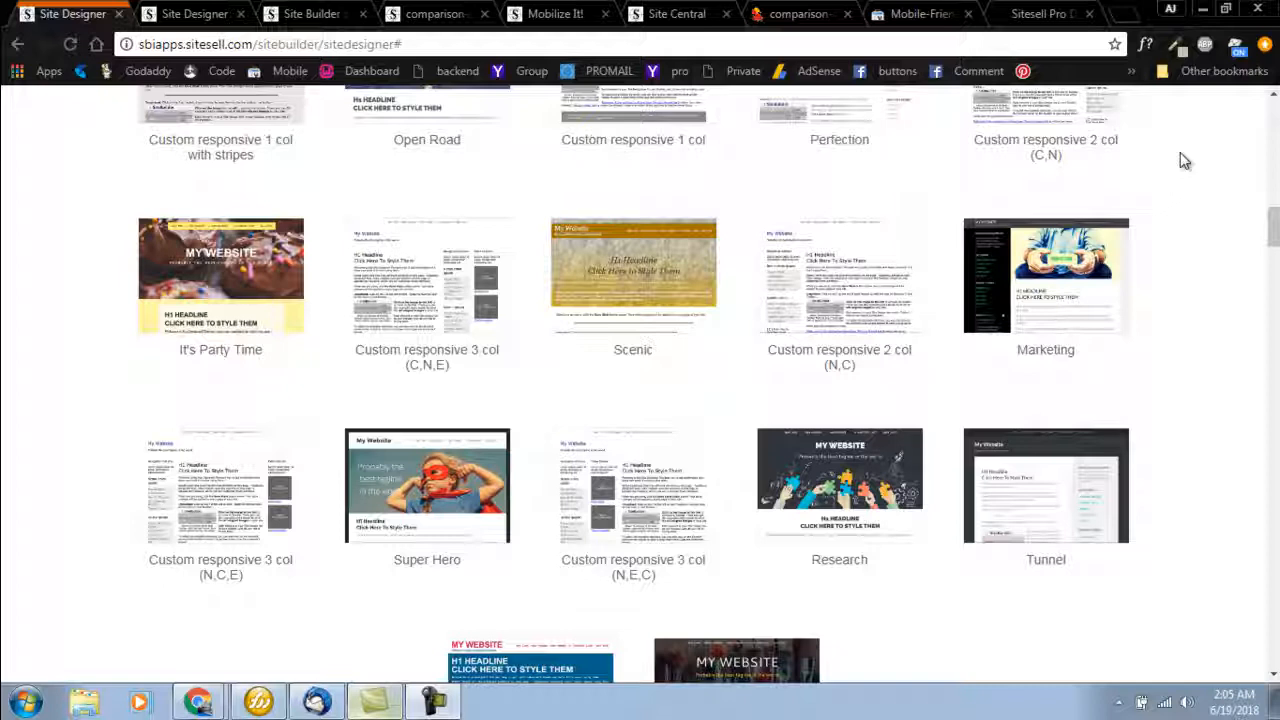
pyautogui.moveTo(1188, 184)
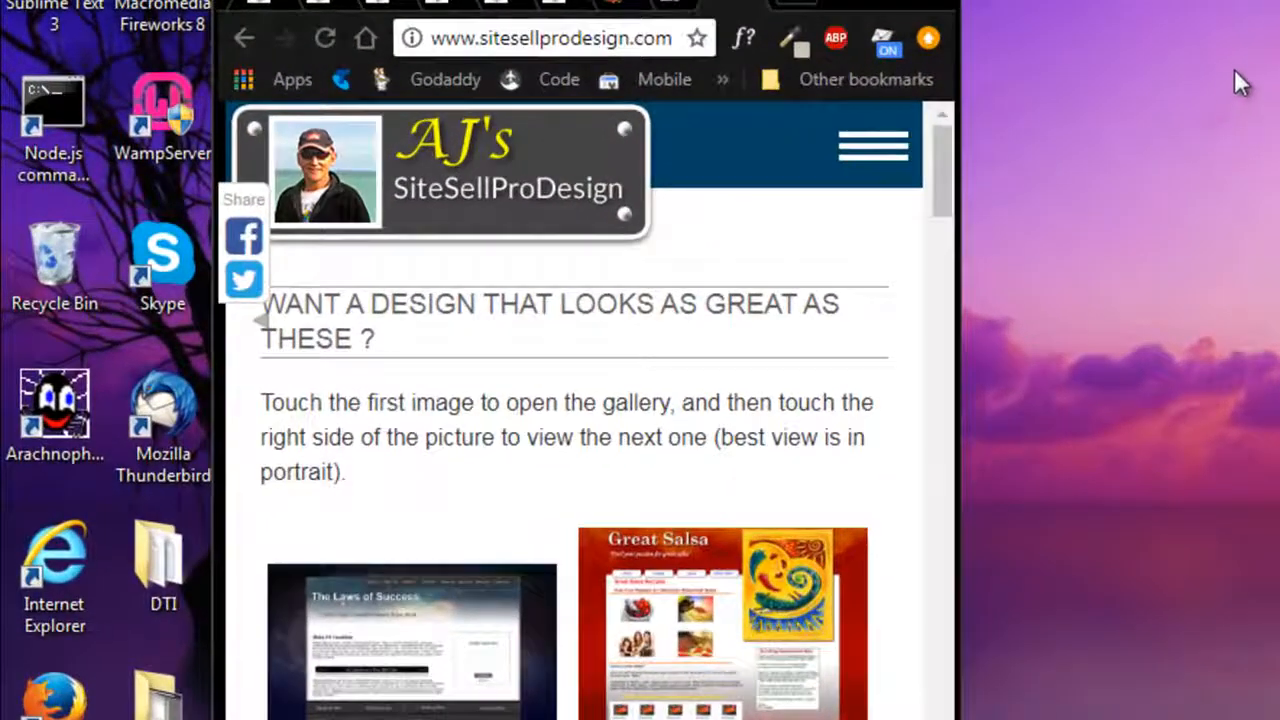
pyautogui.moveTo(924, 164)
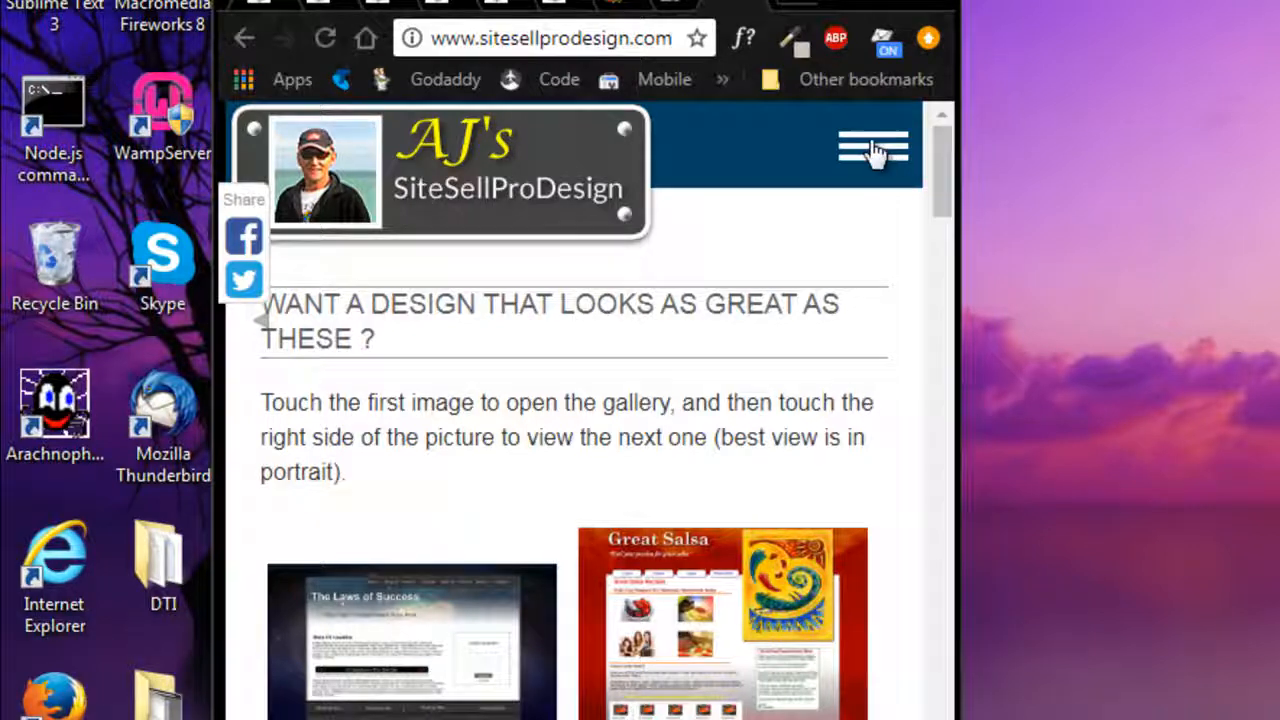
# Reveal the mobile navigation menu listing Mobile, Fun With Code and JavaScript/jQuery pages.
pyautogui.click(868, 144)
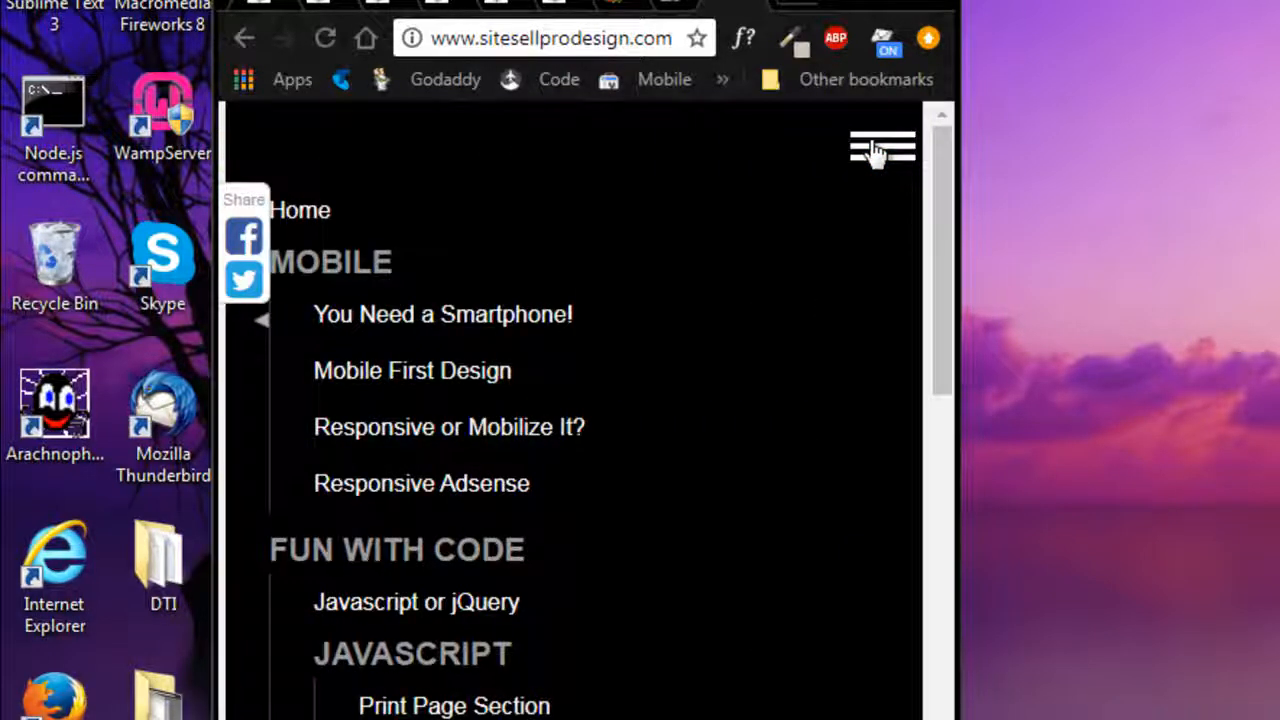
pyautogui.scroll(-3)
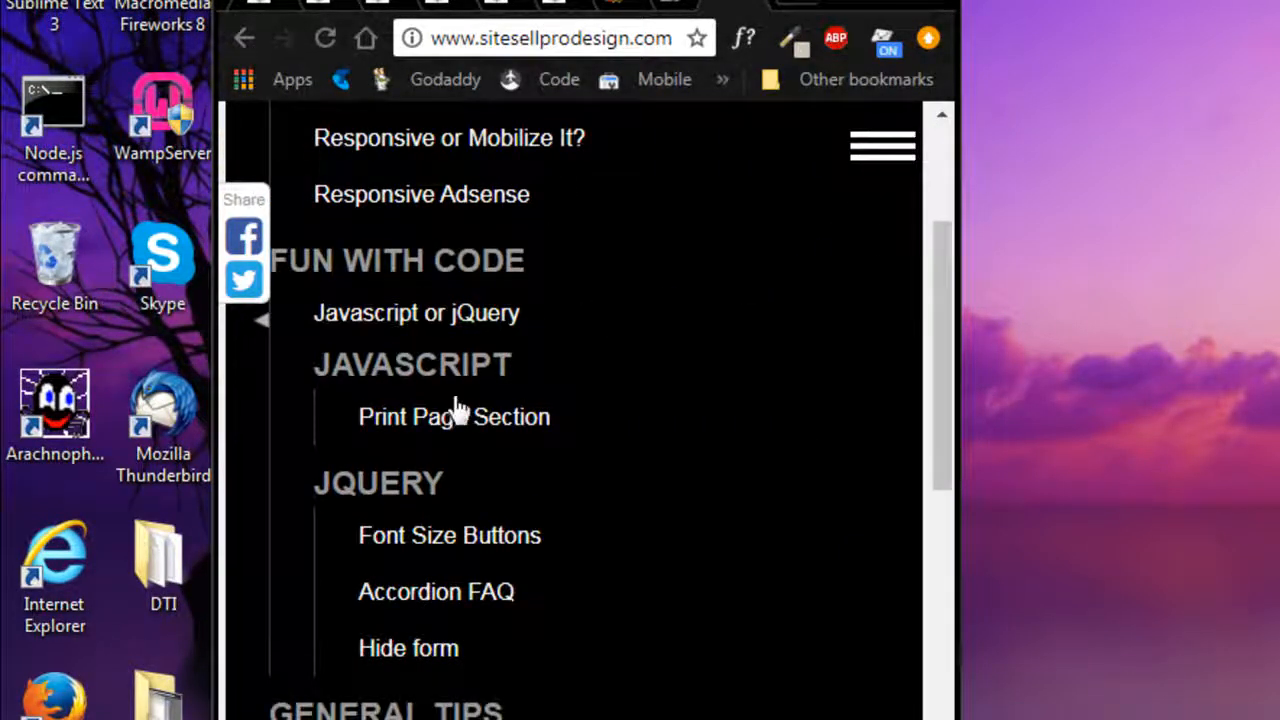
pyautogui.moveTo(812, 184)
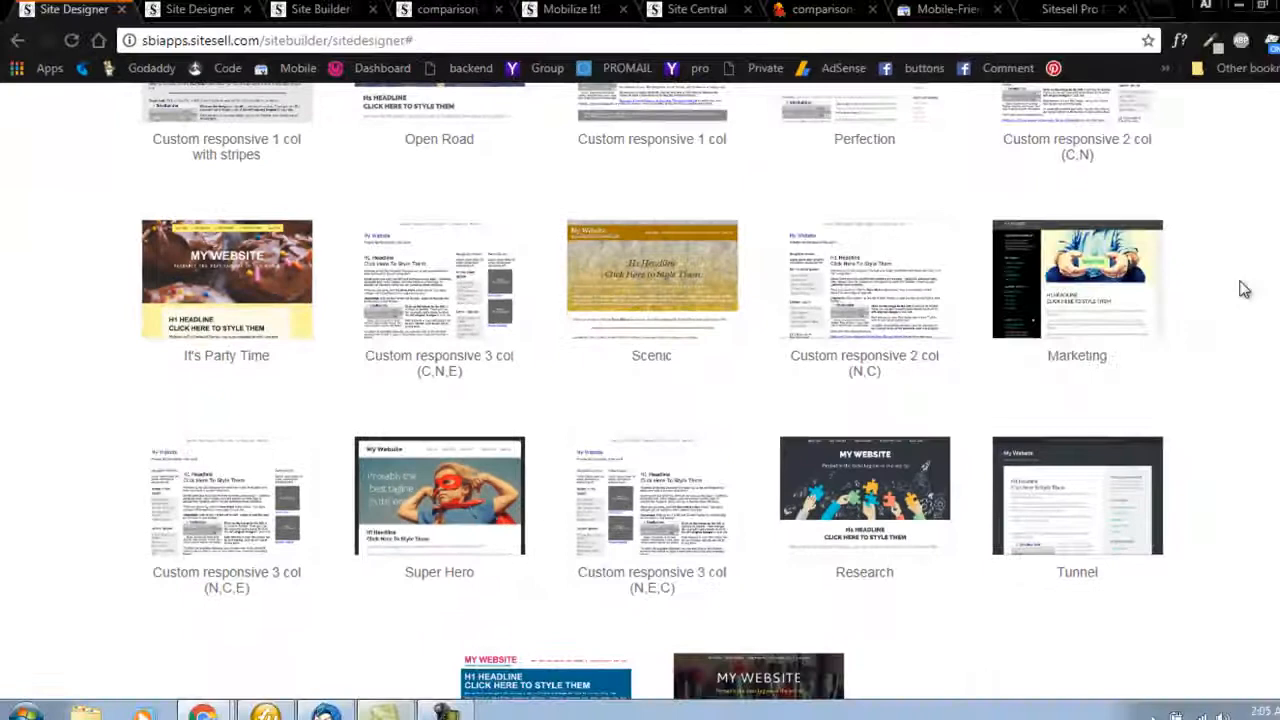
# Scroll the template gallery down to Mobilize It! Designs, showing Runners and Holiday On The Beach.
pyautogui.scroll(-3)
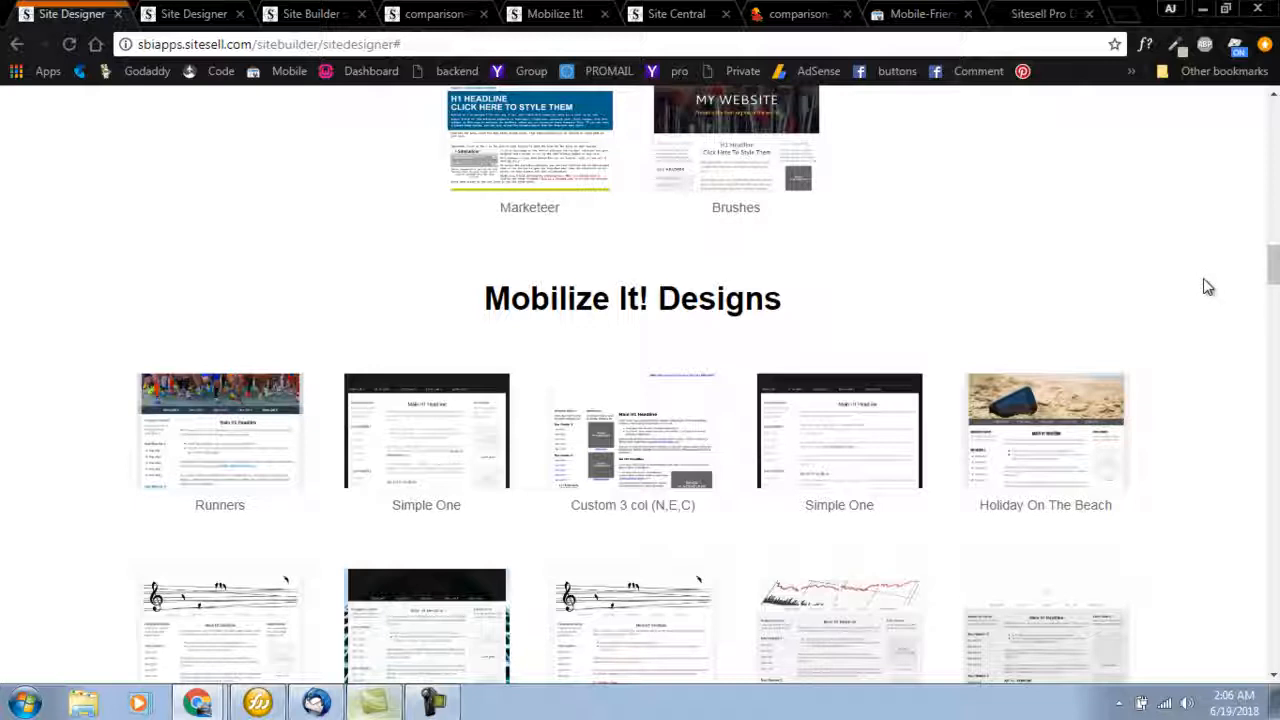
pyautogui.moveTo(1208, 280)
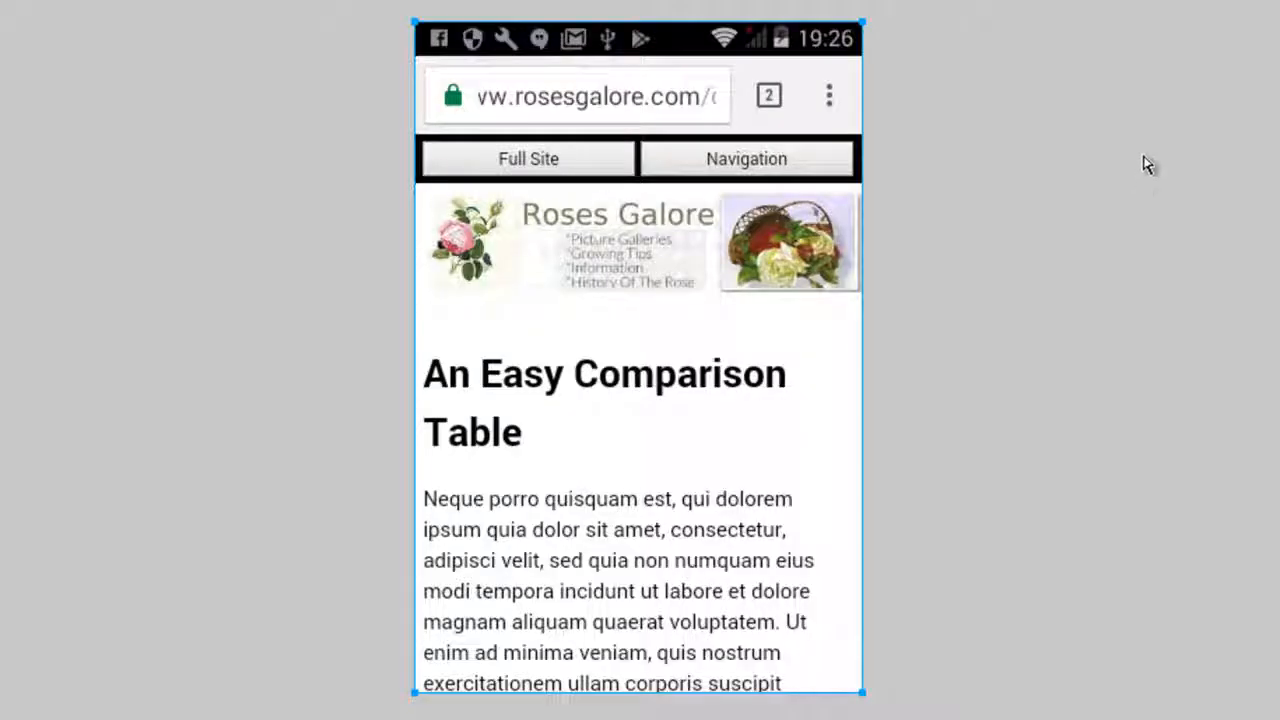
pyautogui.moveTo(1158, 84)
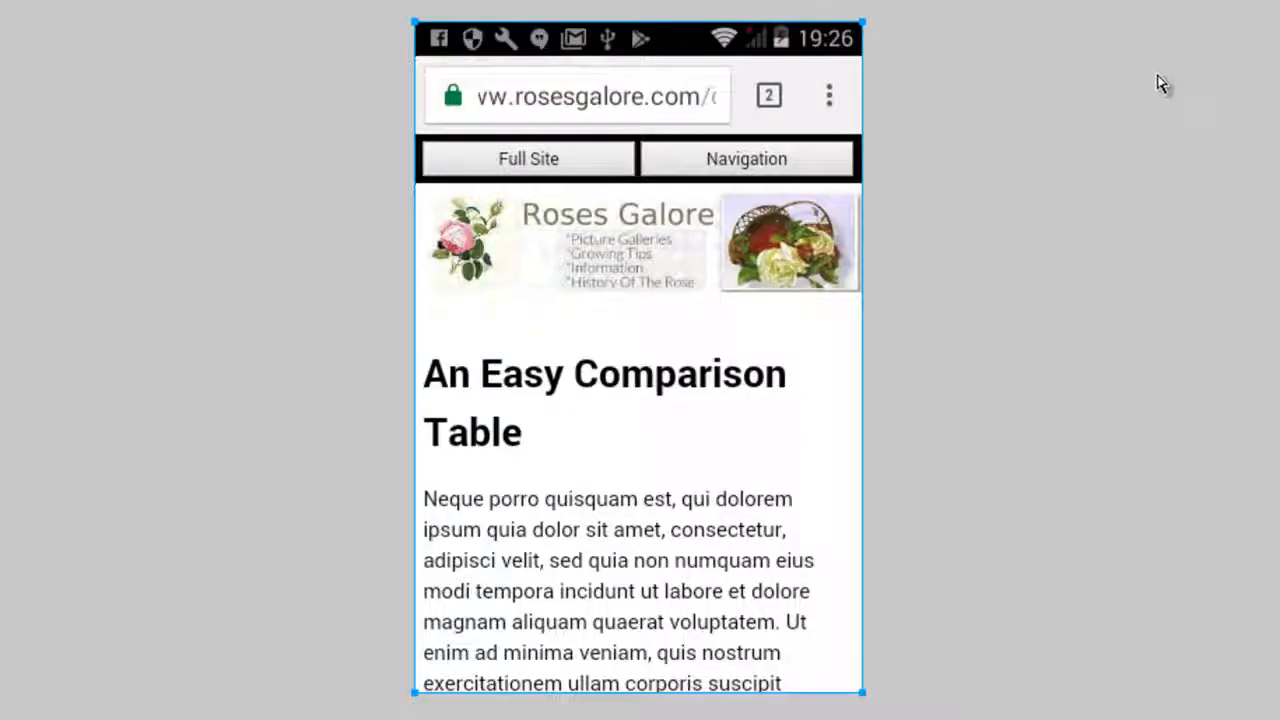
pyautogui.moveTo(764, 224)
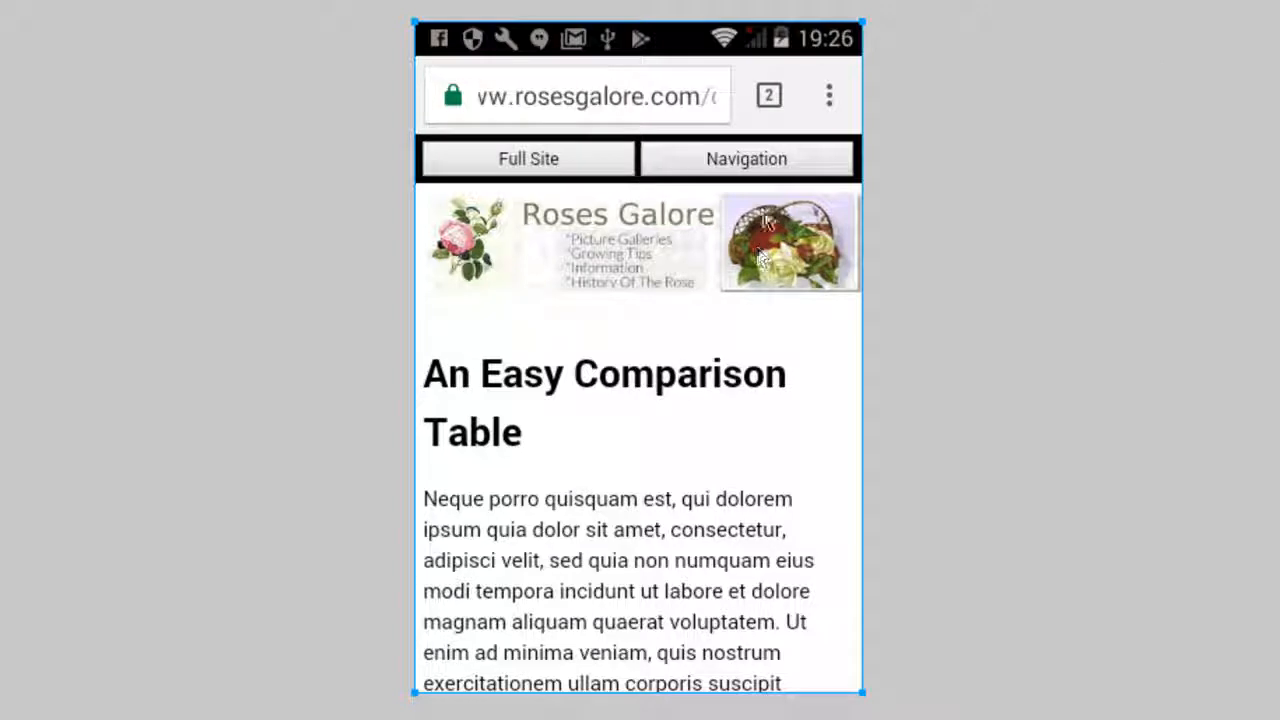
pyautogui.moveTo(484, 4)
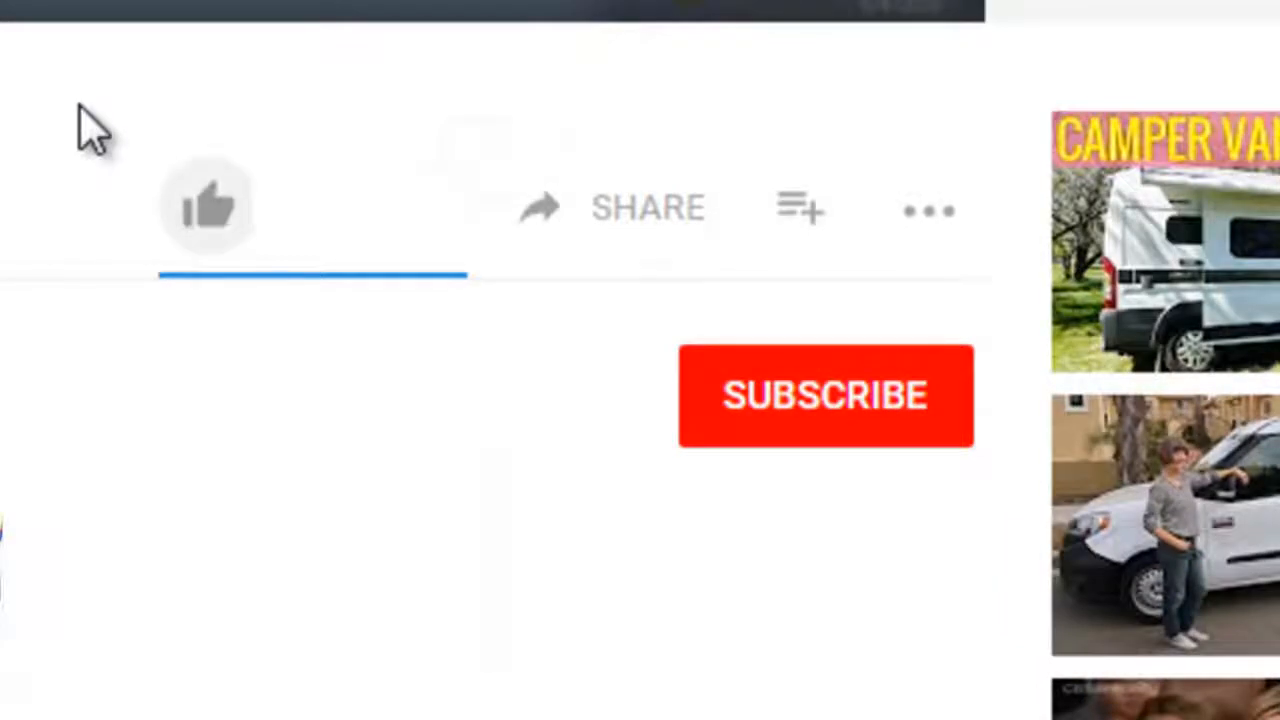
pyautogui.moveTo(776, 414)
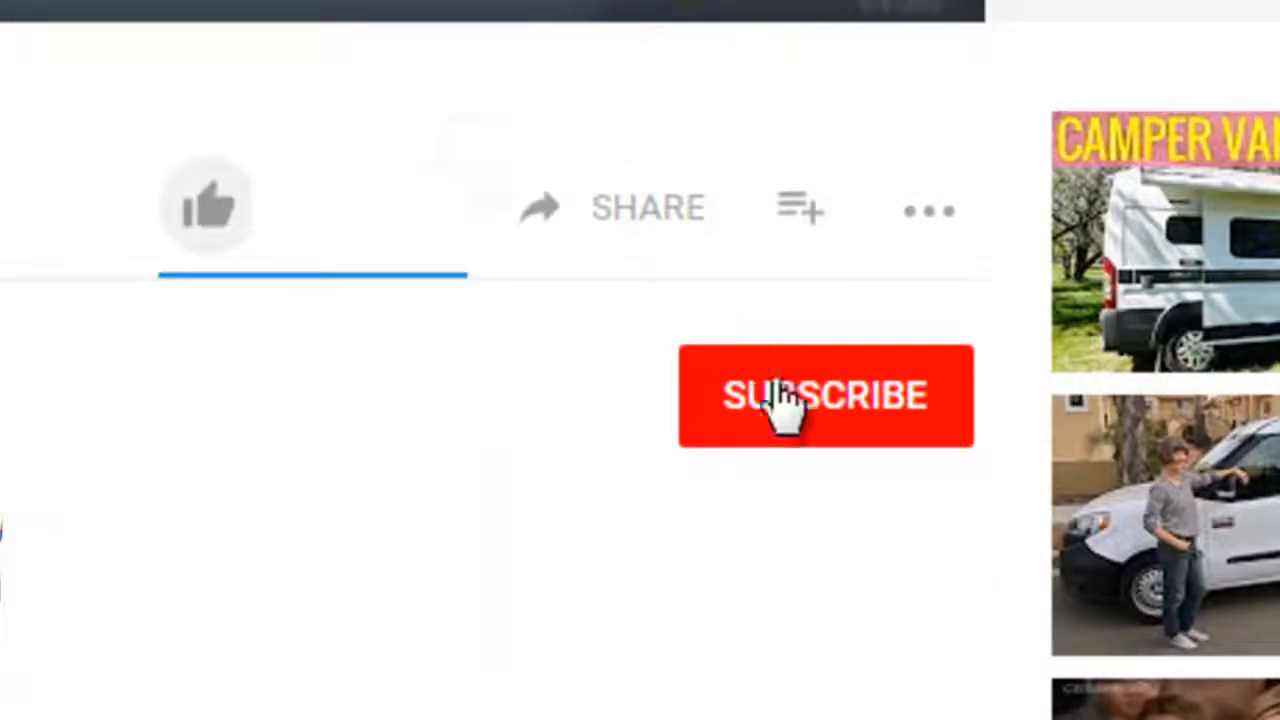